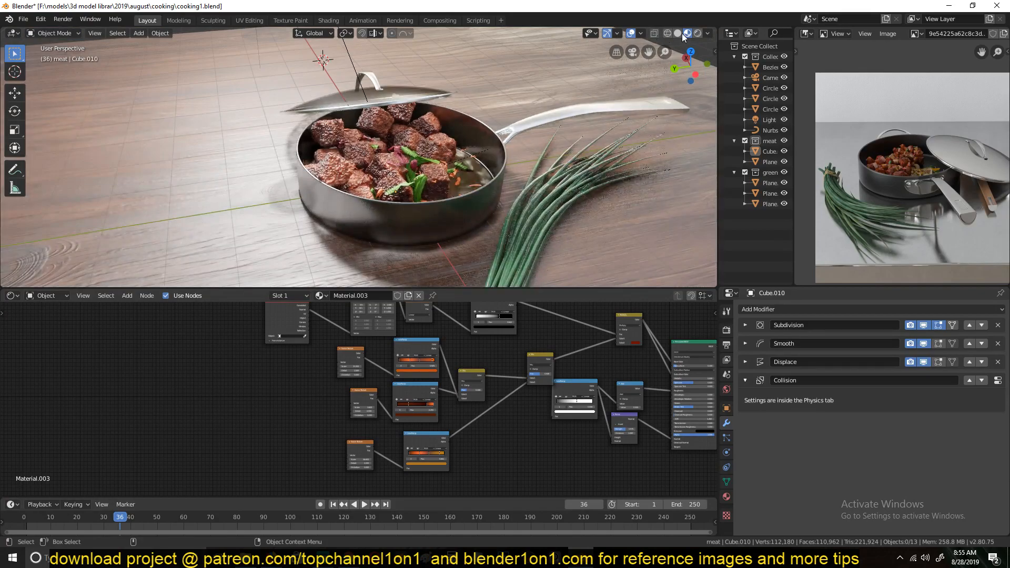
Step: Switch the viewport to solid shading and orbit in toward the meat cubes
left_click(678, 32)
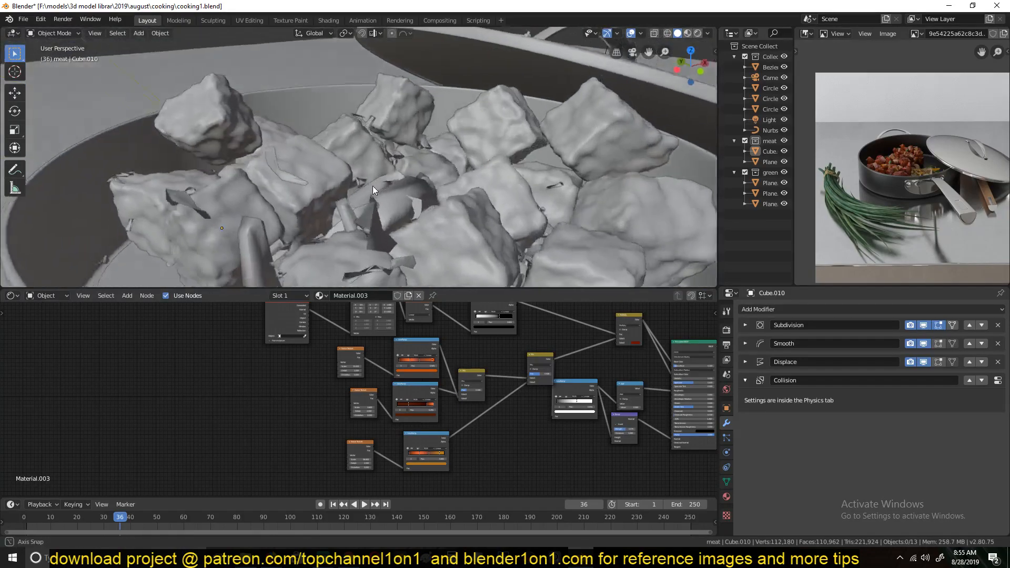
left_click_drag(374, 190, 461, 191)
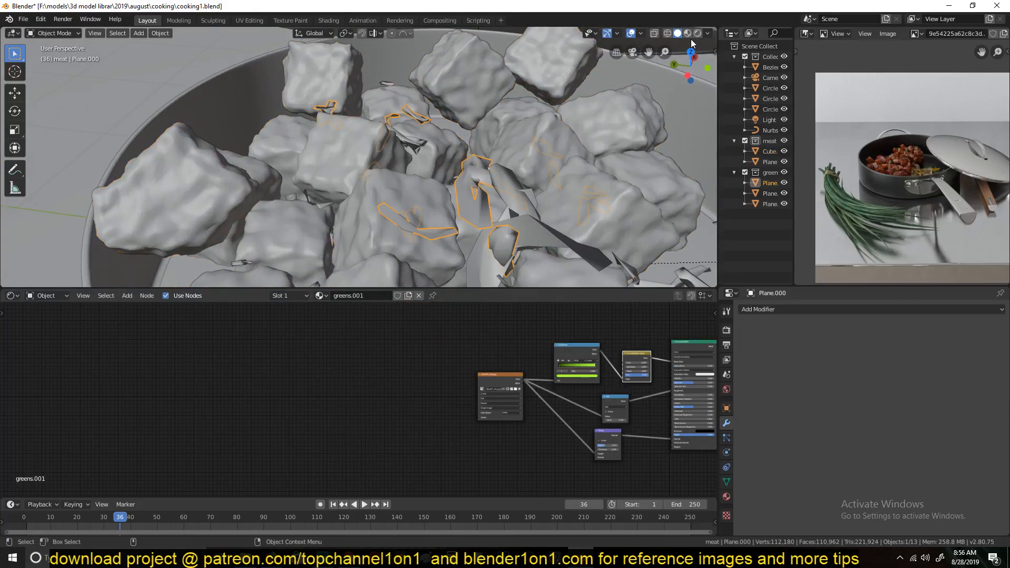
Step: Switch to material preview shading to see the meat cubes' seared material
left_click(695, 33)
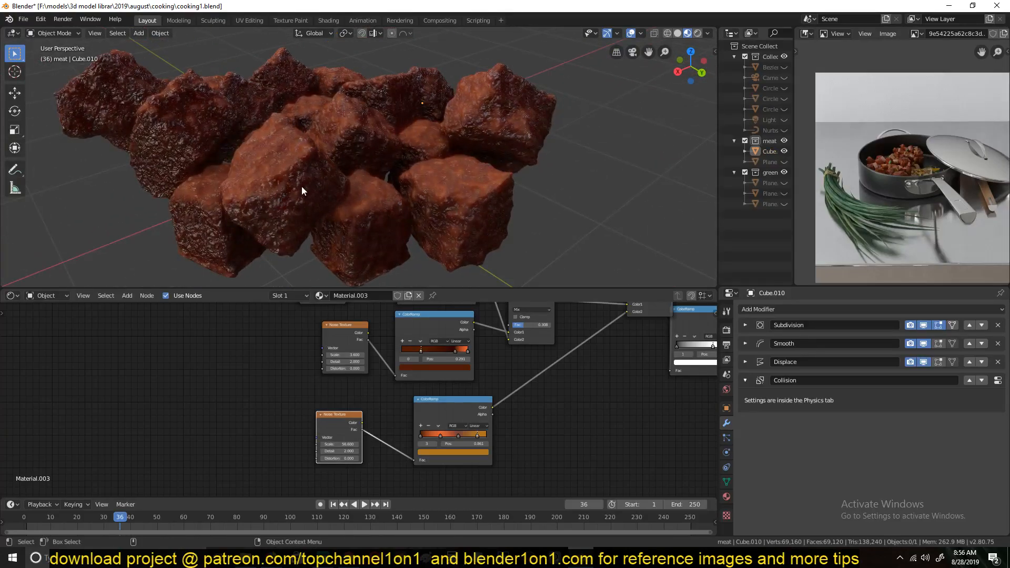
Step: Zoom the node editor onto the noise texture and colour ramp nodes
left_click_drag(303, 191, 298, 257)
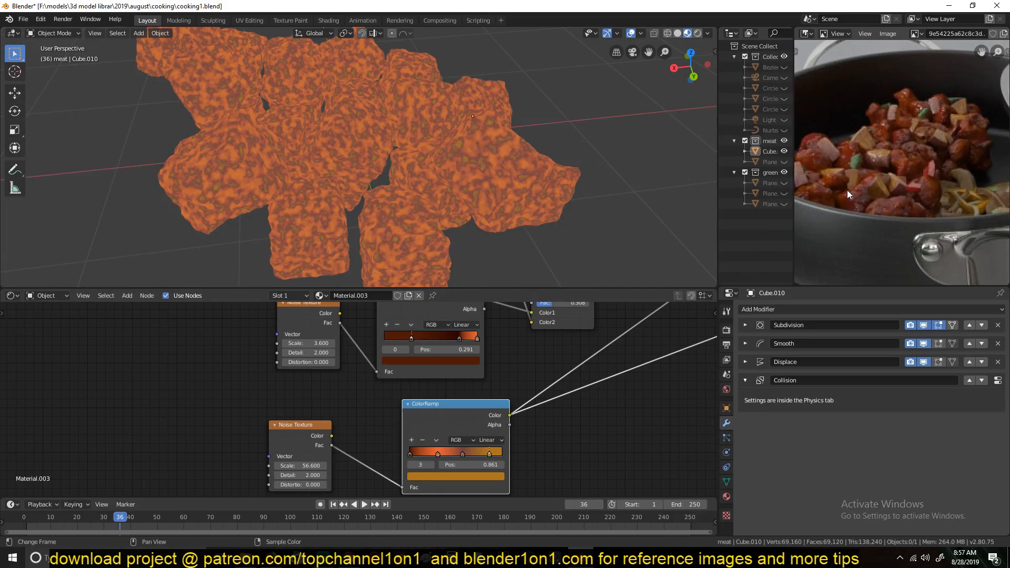
mouse_move(912, 140)
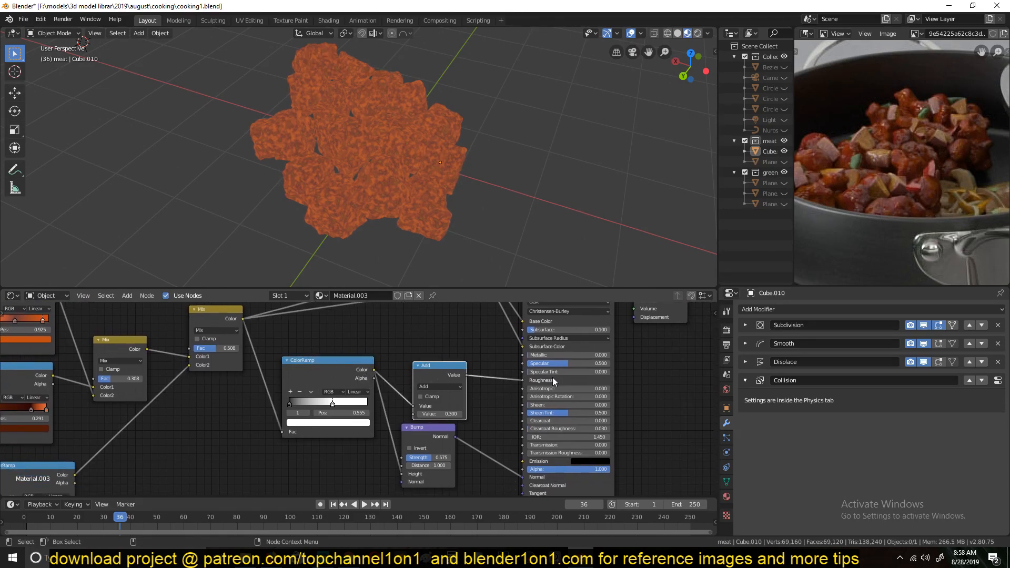
mouse_move(444, 376)
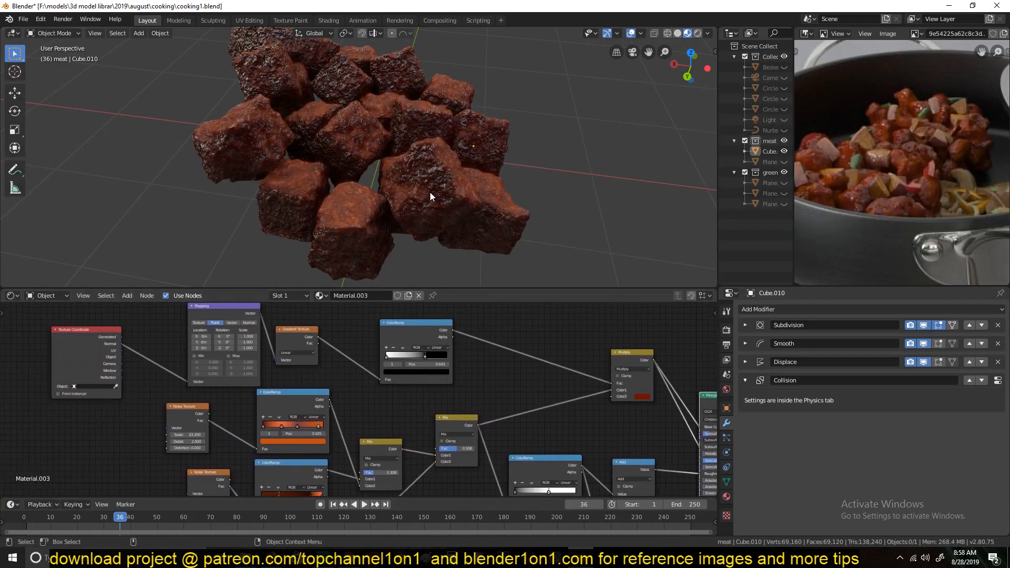
Step: Pan the node editor to the start of the tree and the texture coordinate node
left_click_drag(430, 197, 353, 154)
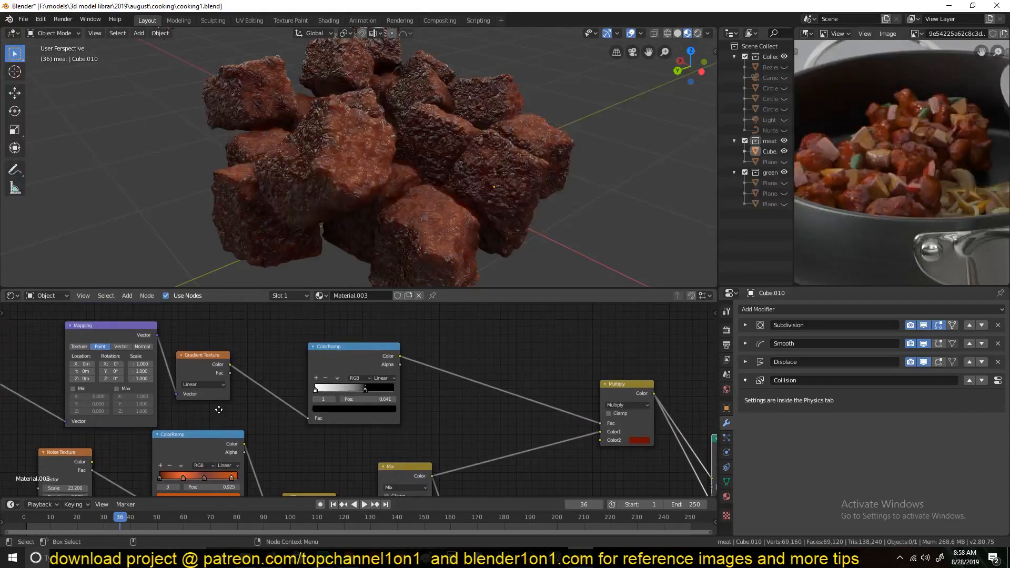
left_click_drag(202, 355, 215, 341)
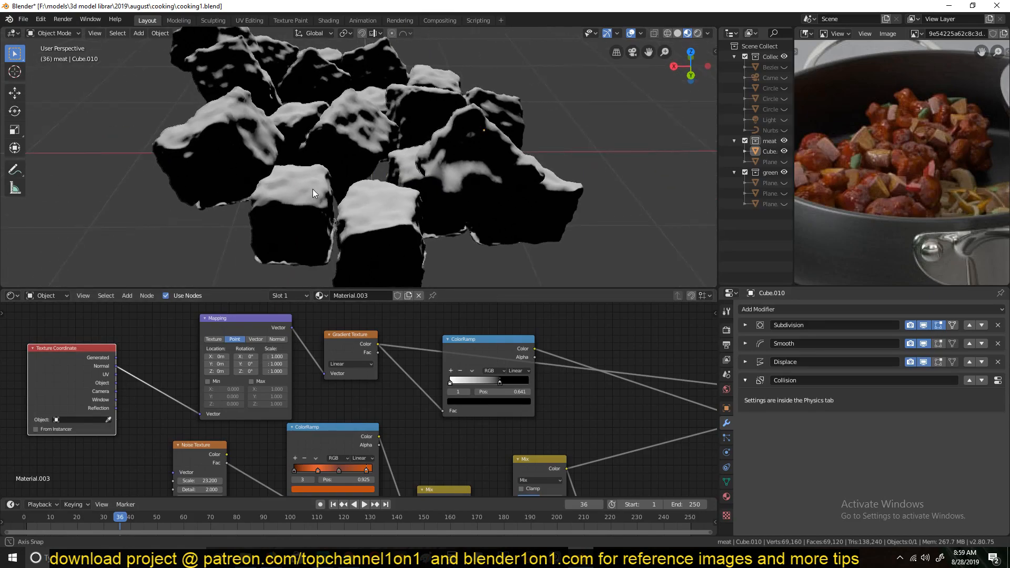
Step: Preview the raw grey gradient texture on the cubes and orbit around them
left_click_drag(313, 194, 393, 161)
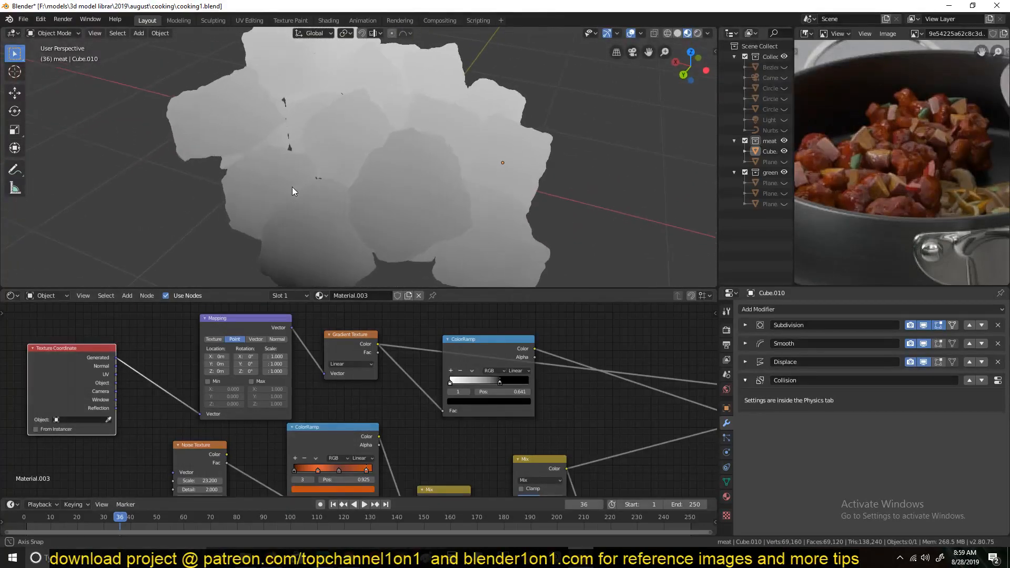
left_click_drag(294, 190, 206, 181)
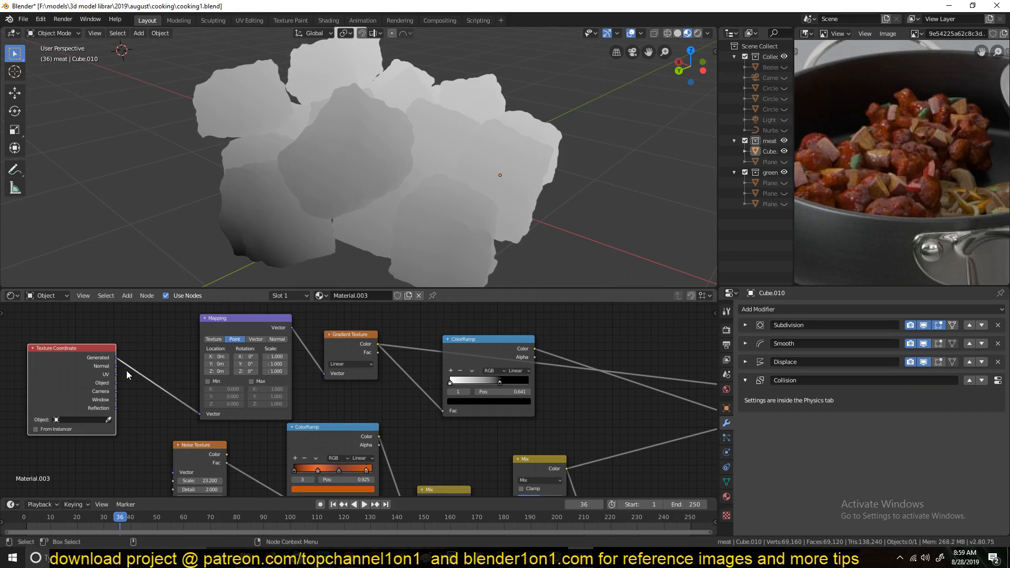
Step: Preview the gradient's black-and-white colour-ramp mask on the cubes
left_click_drag(116, 371, 205, 418)
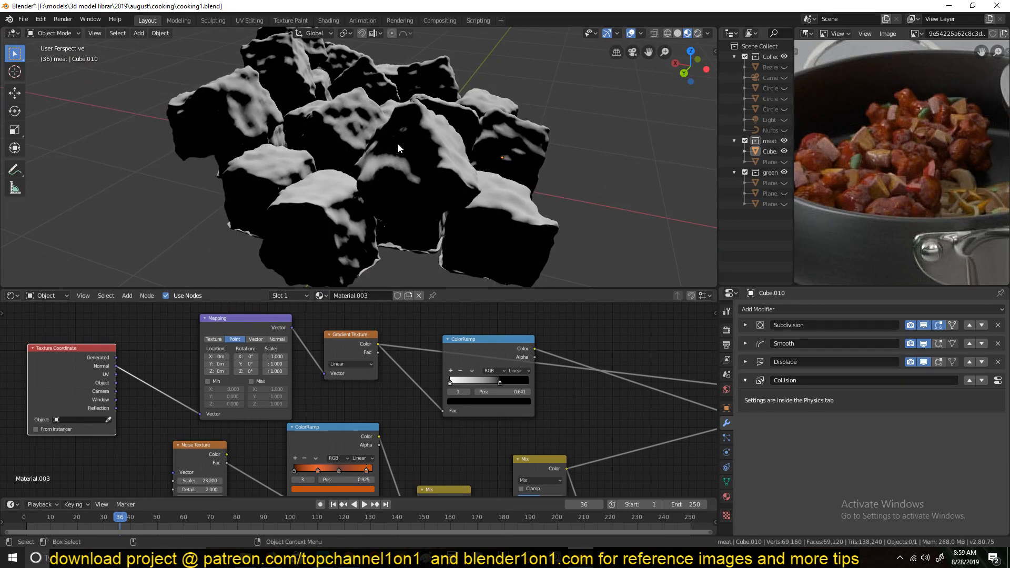
mouse_move(397, 170)
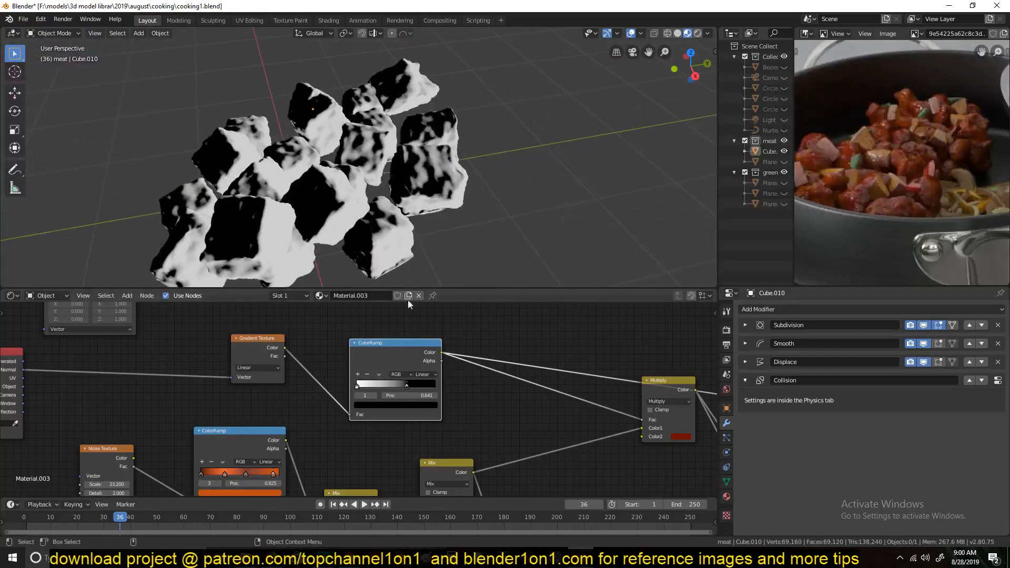
Step: Nudge the mask colour ramp's white stop to change how much of each cube turns black
left_click_drag(405, 384, 412, 385)
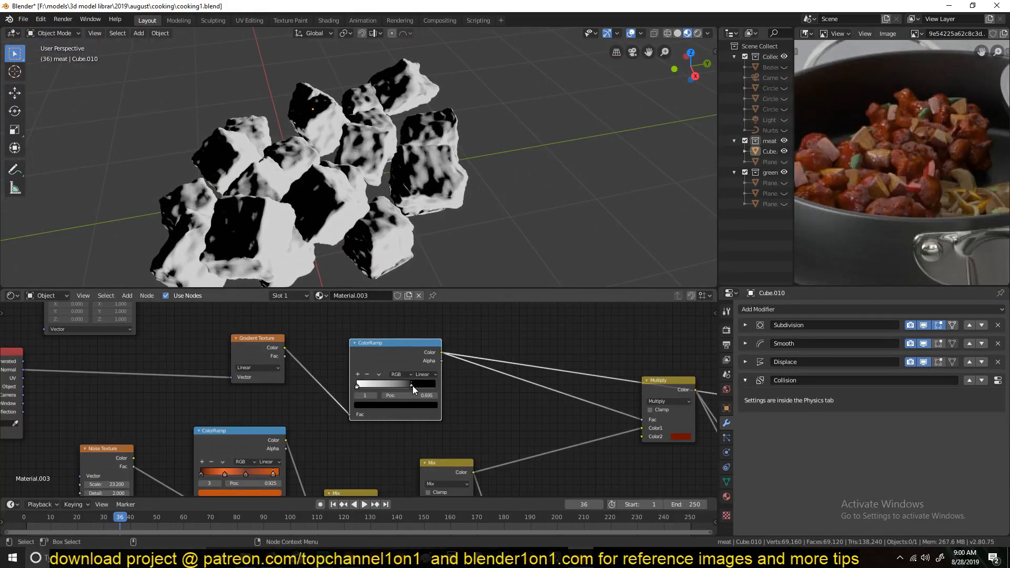
left_click_drag(411, 385, 401, 385)
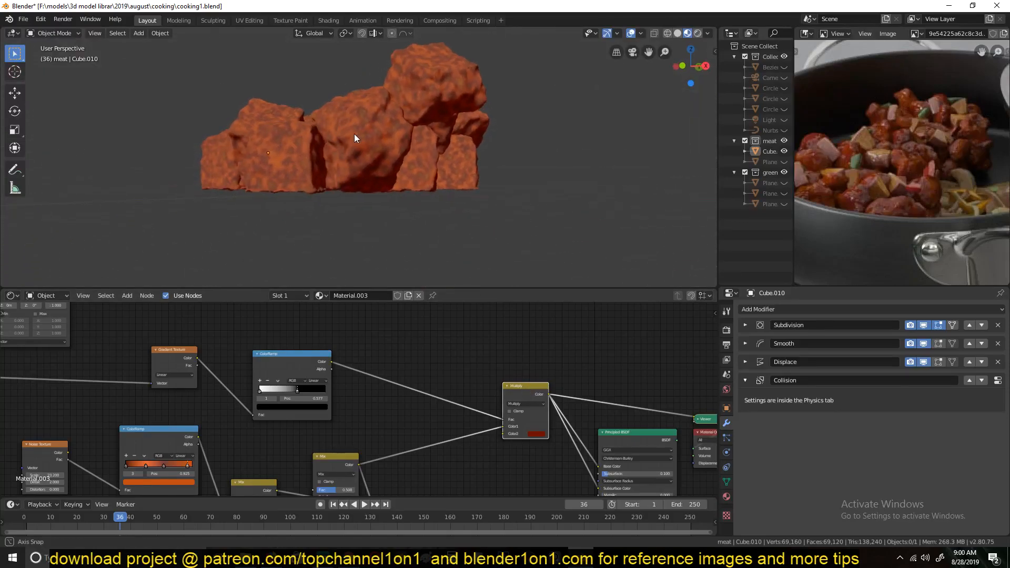
Step: Pan the node editor to bring the full seared-material node tree into view
left_click_drag(355, 139, 471, 161)
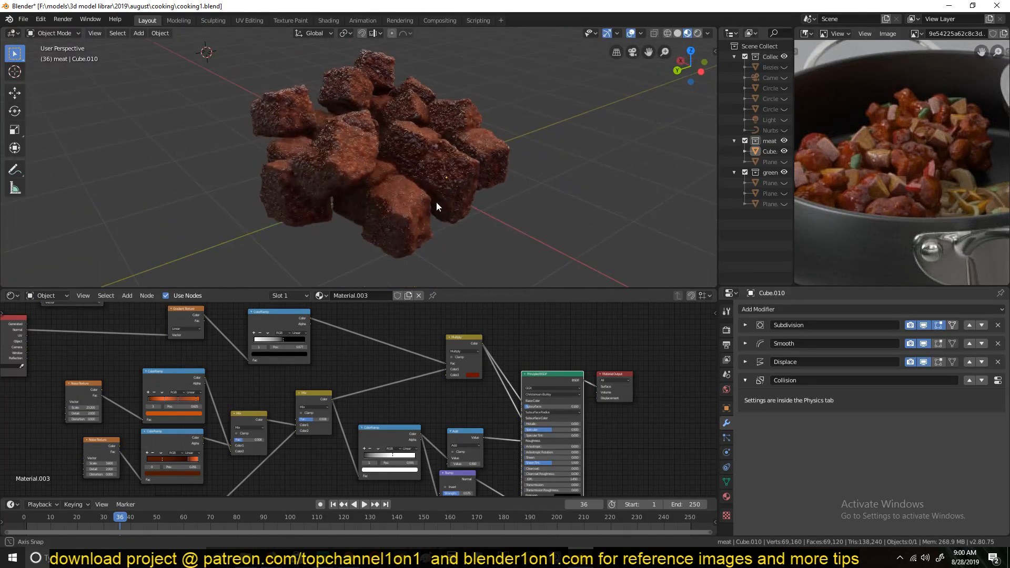
Step: Set the Multiply node's Color2 to a muted brown, about HSV 0.159/0.293/0.431
left_click_drag(438, 206, 361, 190)
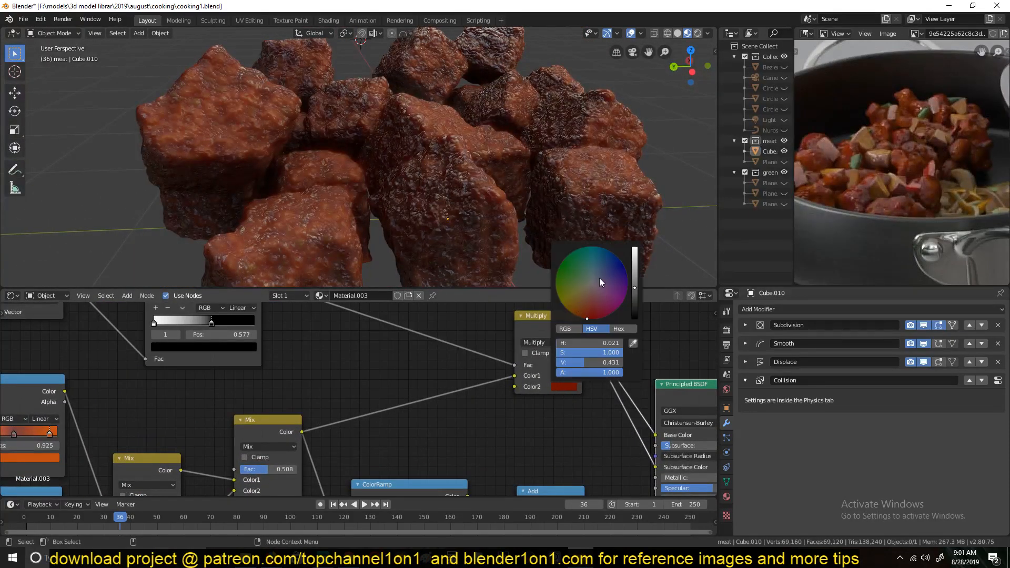
left_click(598, 282)
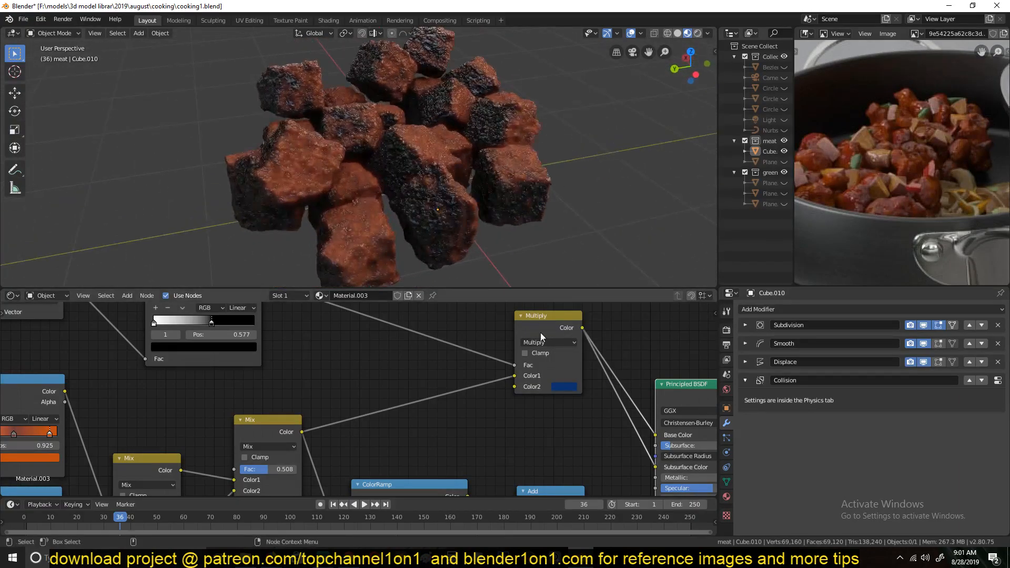
left_click(563, 386)
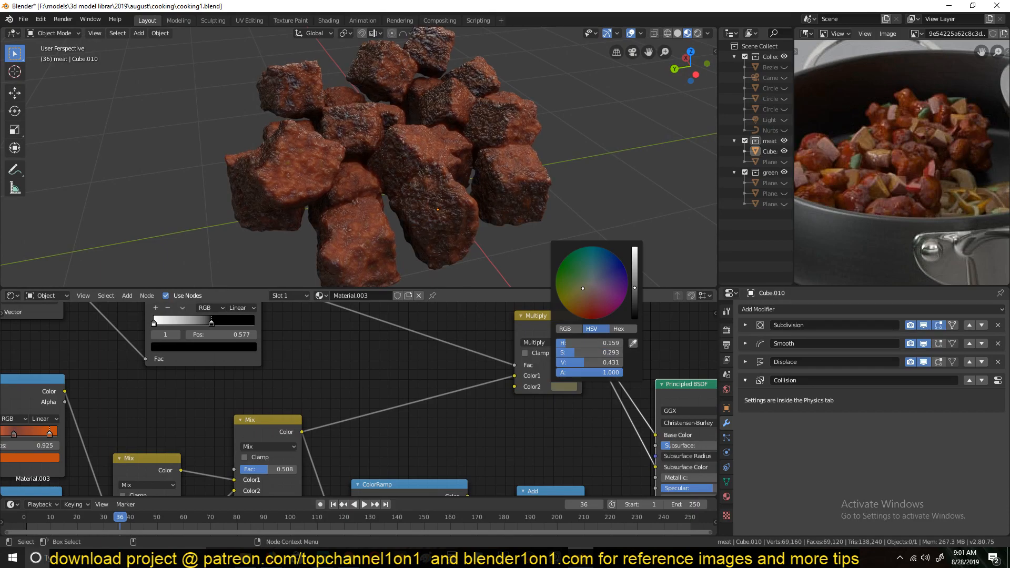
left_click(583, 295)
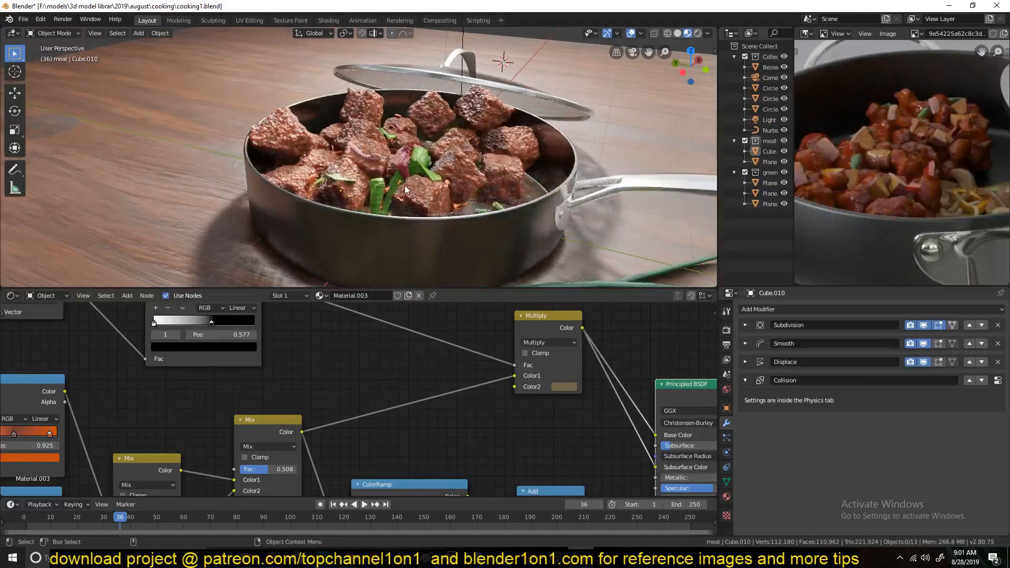
Step: Add a new cube beside the meat pile
left_click(376, 176)
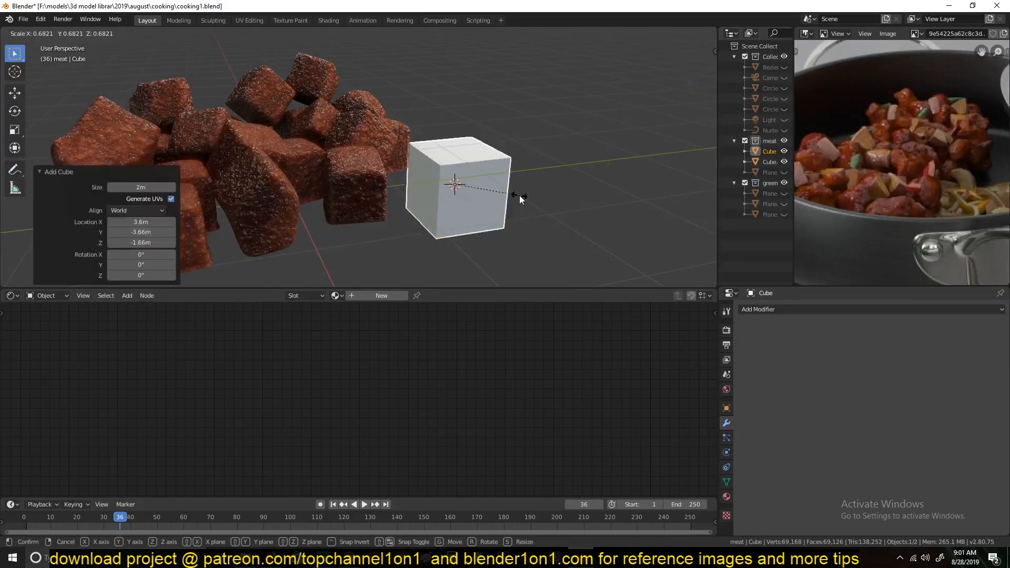
Step: Finish resizing the demo cube and add Subdivision Surface and Displace modifiers to it
key("Tab")
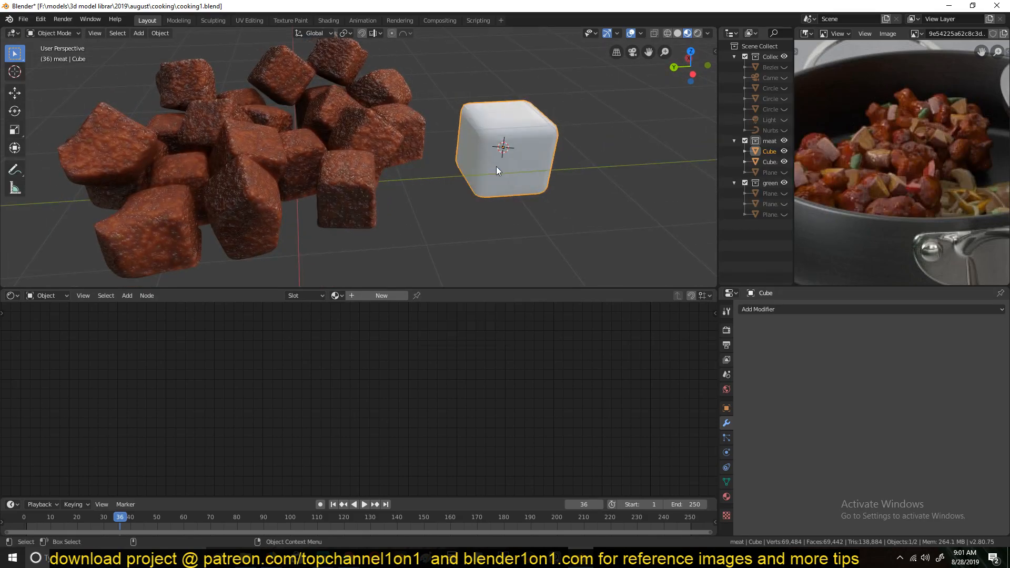
left_click(759, 309)
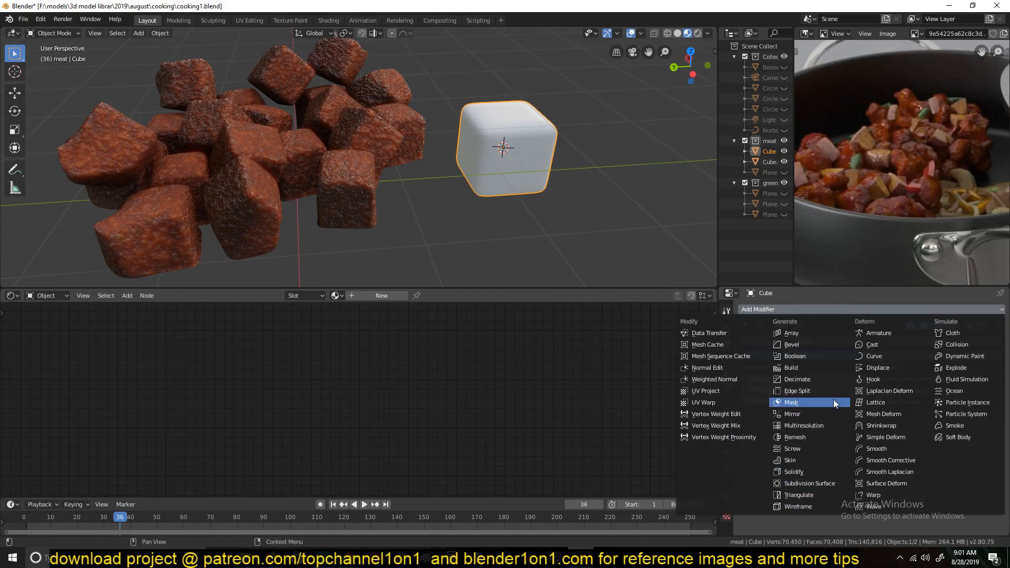
mouse_move(874, 495)
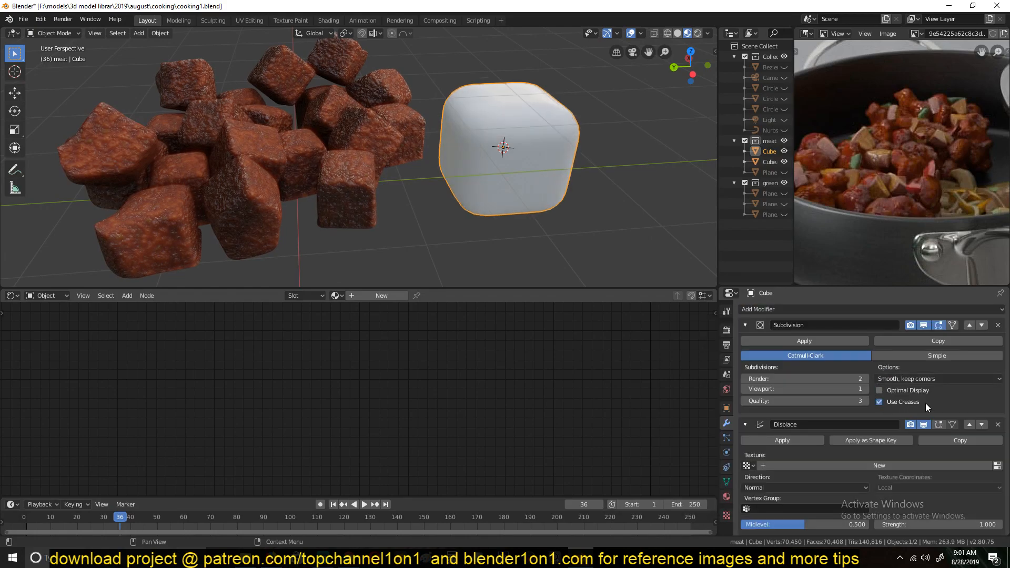
Step: Delete the demo cube and return to the full rendered pan of seared meat
left_click(748, 465)
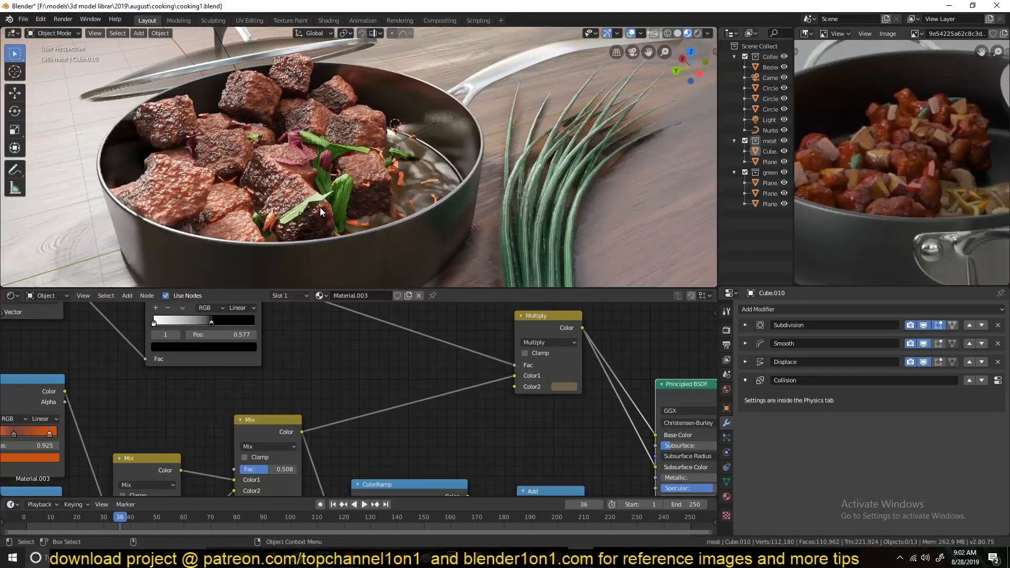
mouse_move(234, 150)
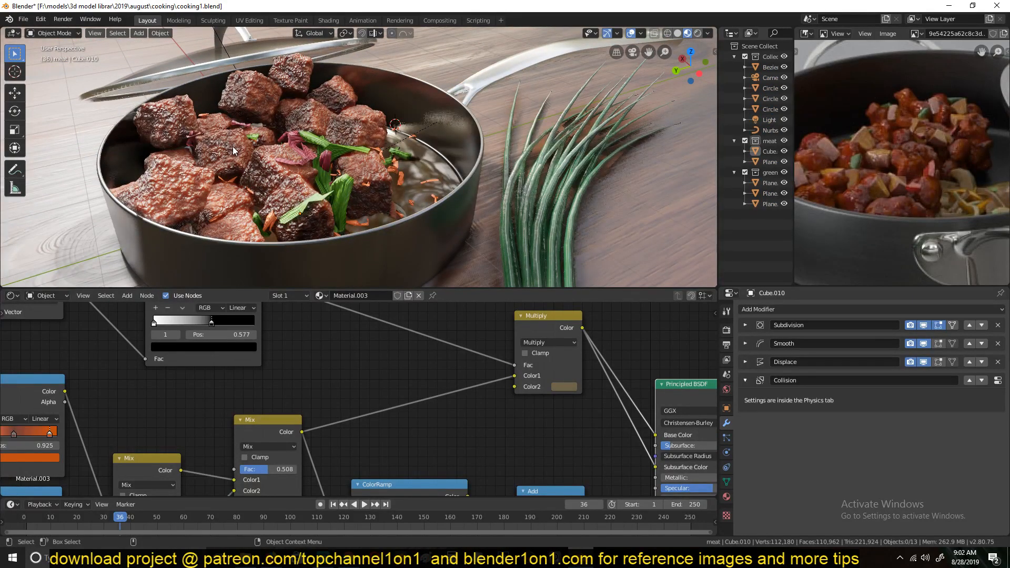
mouse_move(326, 203)
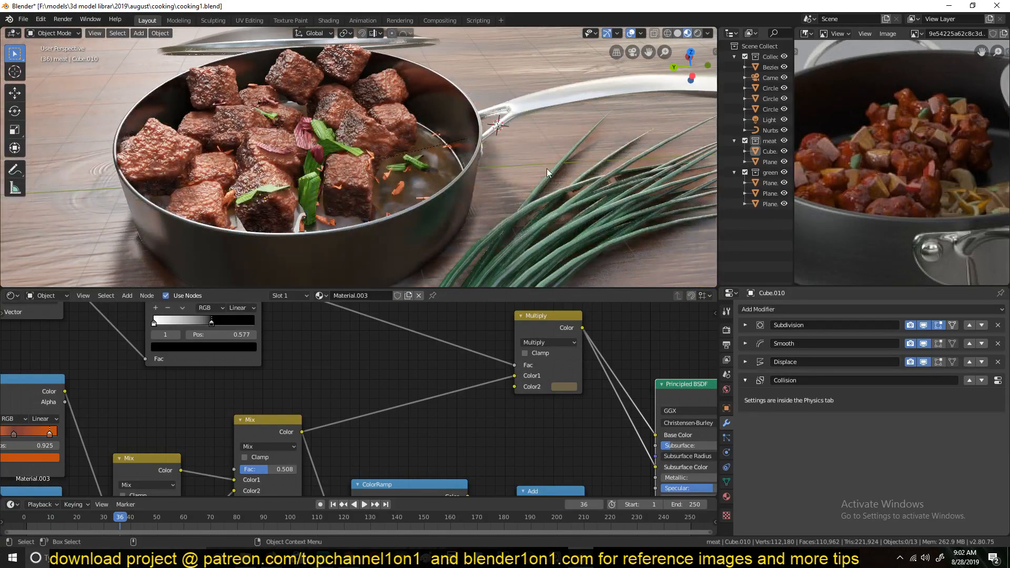
Step: Show the viewport shading options with scene lights on and world lighting off
left_click(707, 33)
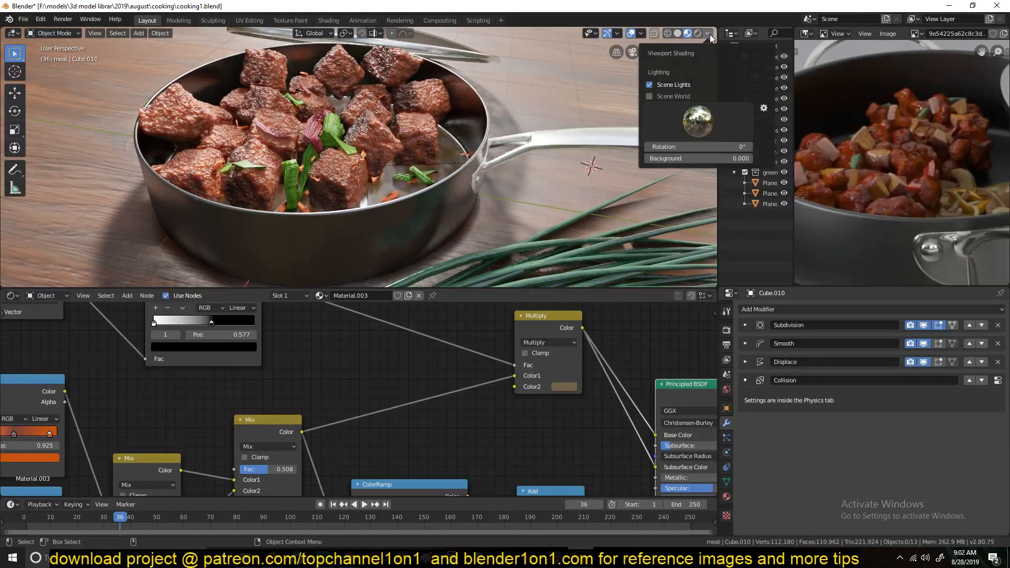